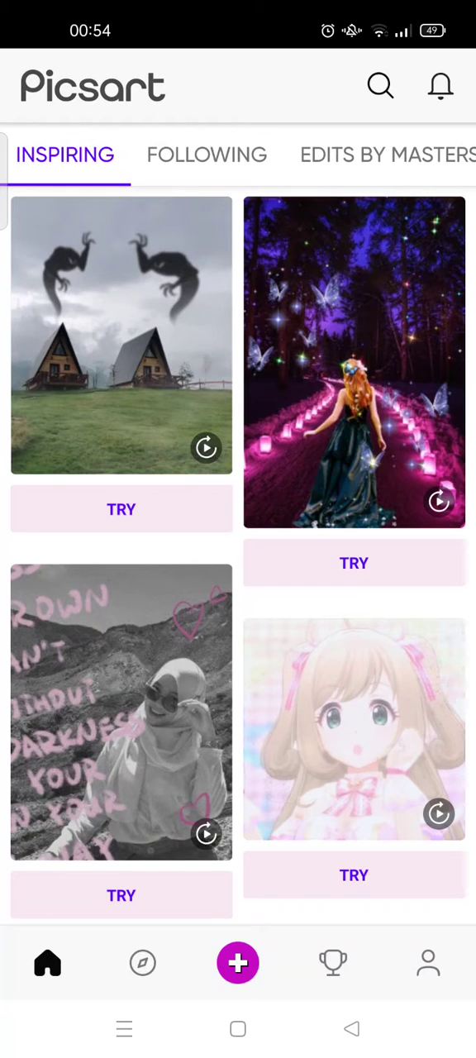
# - Start a new edit from the + button and choose the beach photo of the woman in white
pyautogui.scroll(-3)
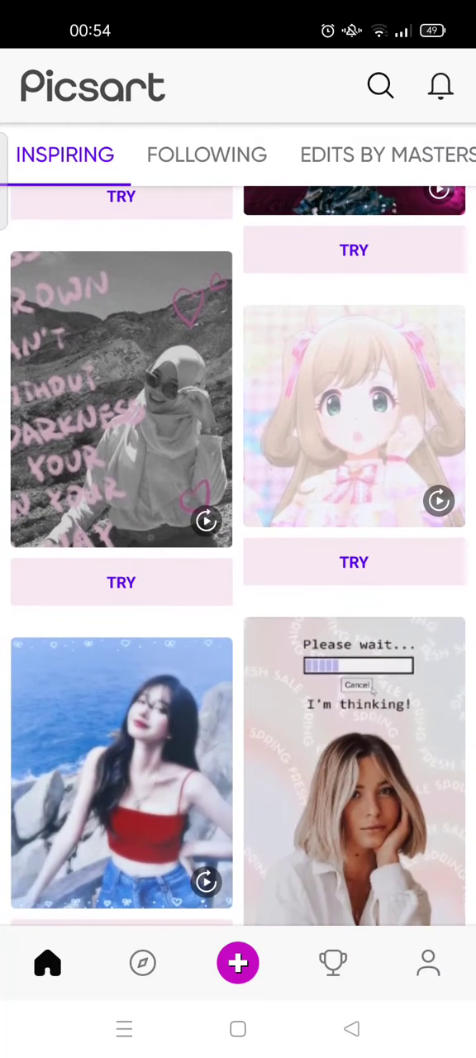
pyautogui.click(238, 962)
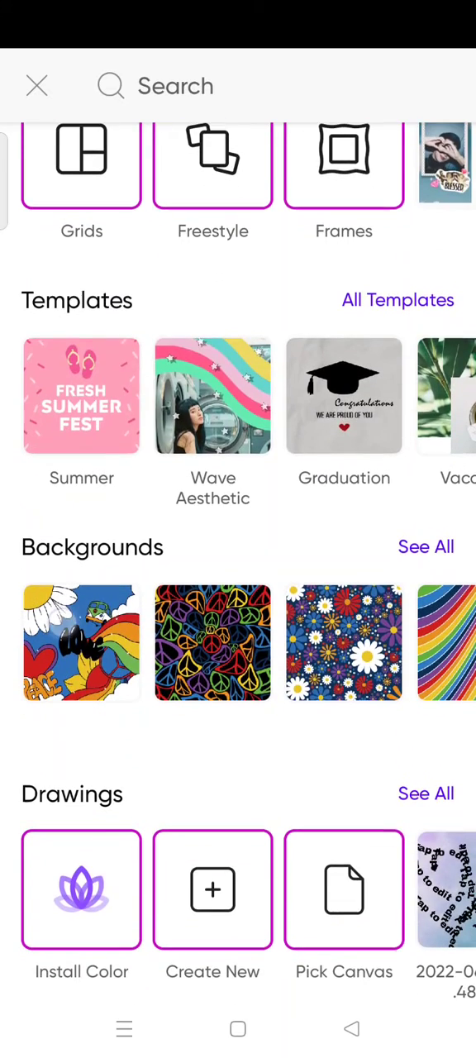
pyautogui.scroll(-3)
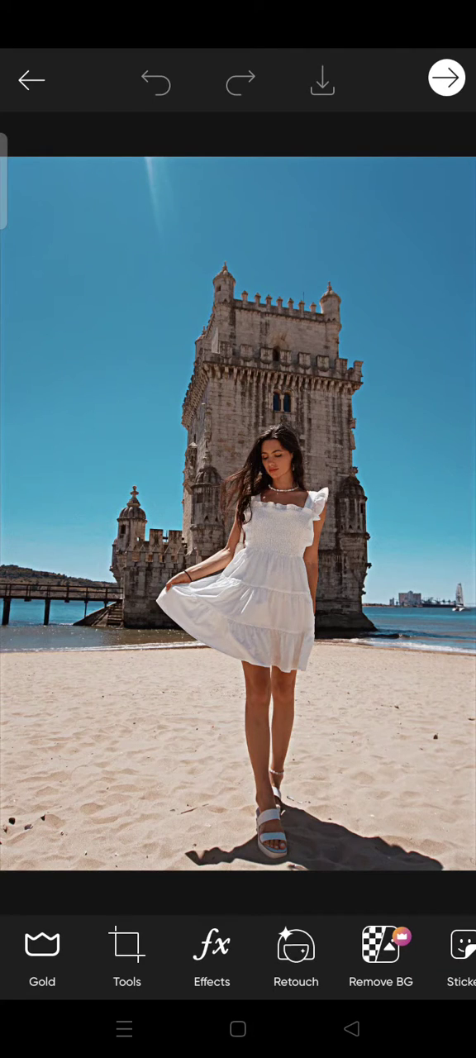
# - Apply the OilPainting effect from the ARTISTIC category of Effects
pyautogui.click(211, 955)
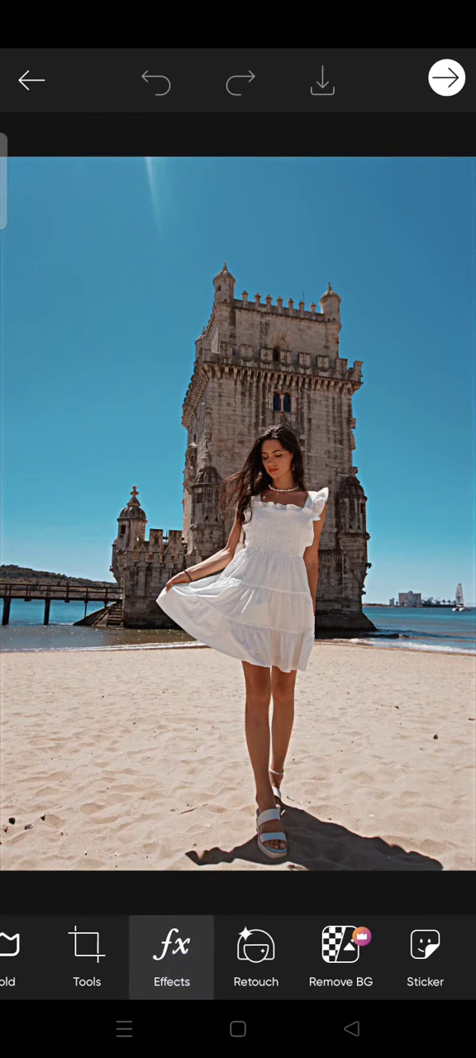
pyautogui.click(171, 955)
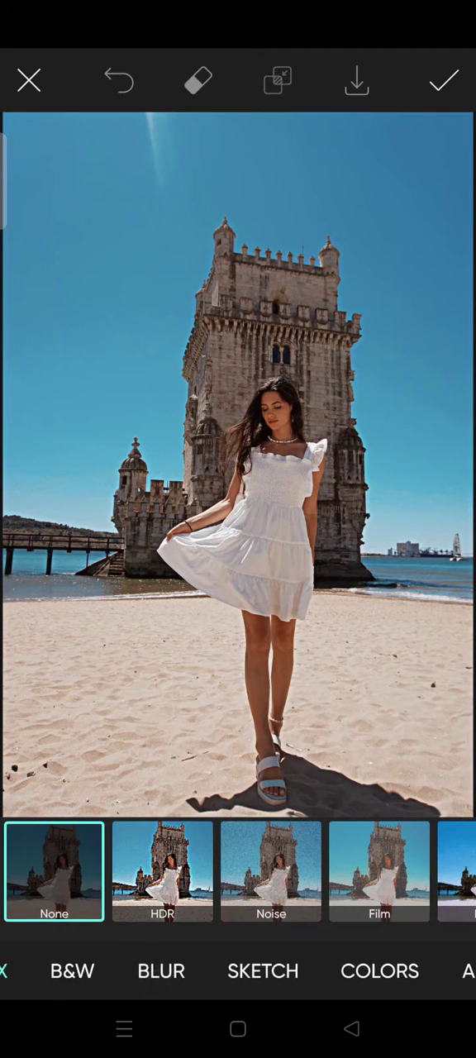
pyautogui.hscroll(-3)
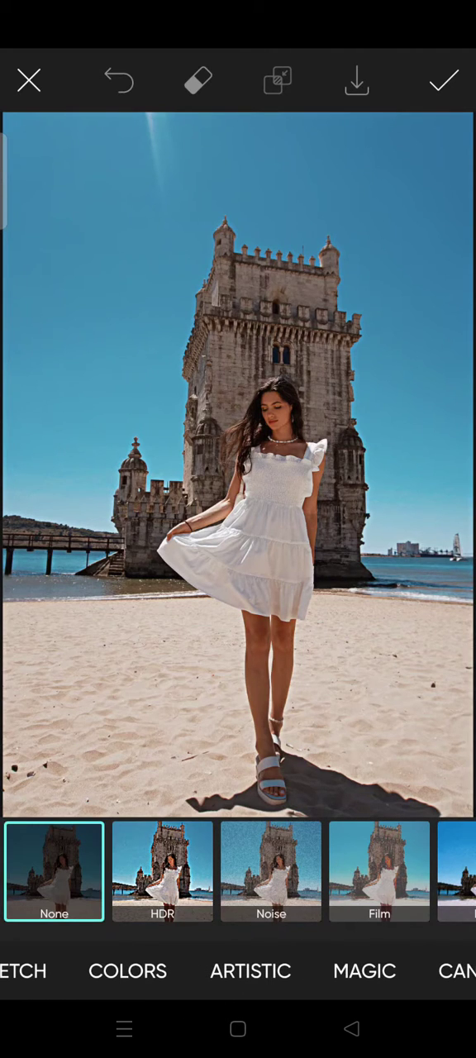
pyautogui.click(250, 971)
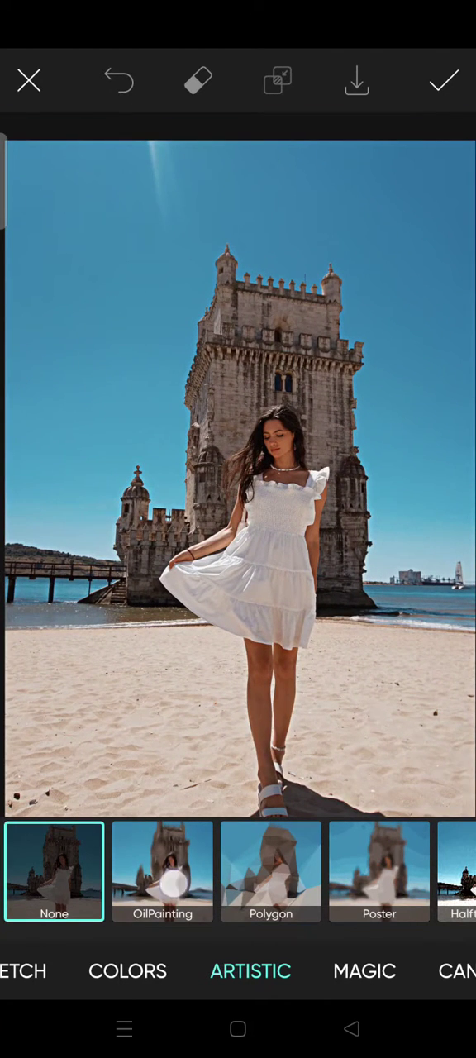
pyautogui.click(163, 871)
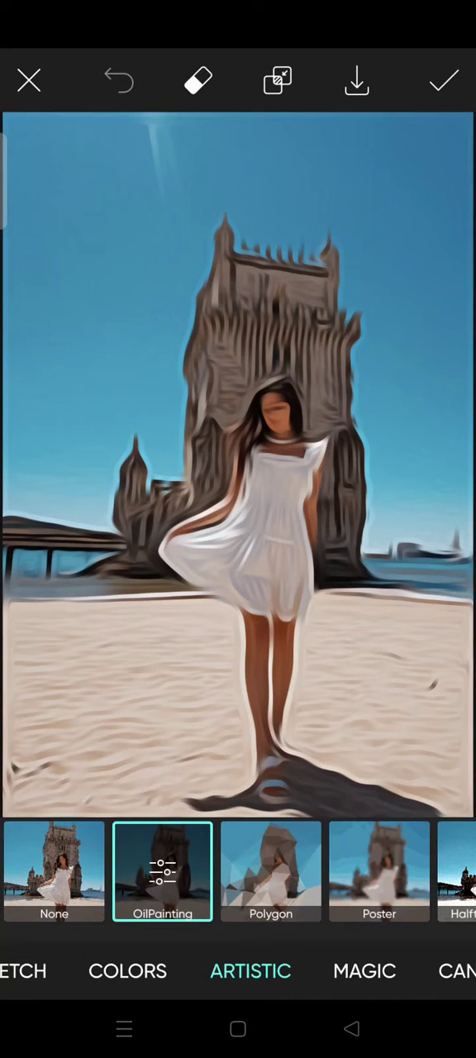
# - Lower the OilPainting Amount step by step down to 9
pyautogui.click(163, 872)
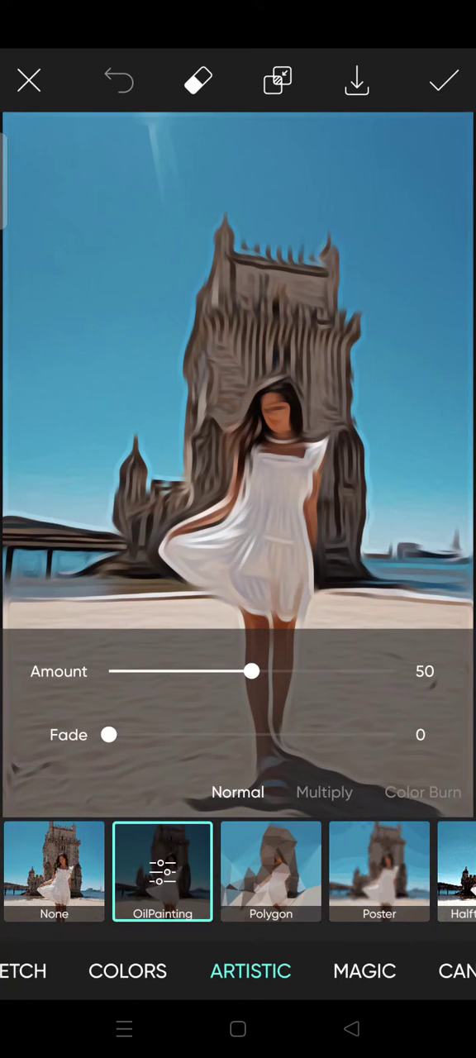
pyautogui.moveTo(252, 672); pyautogui.dragTo(161, 671)
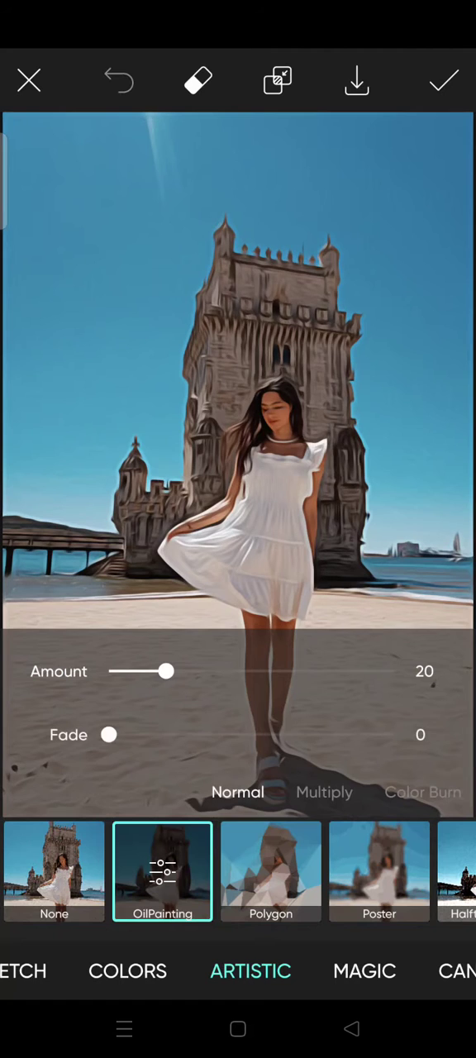
pyautogui.moveTo(159, 671); pyautogui.dragTo(157, 682)
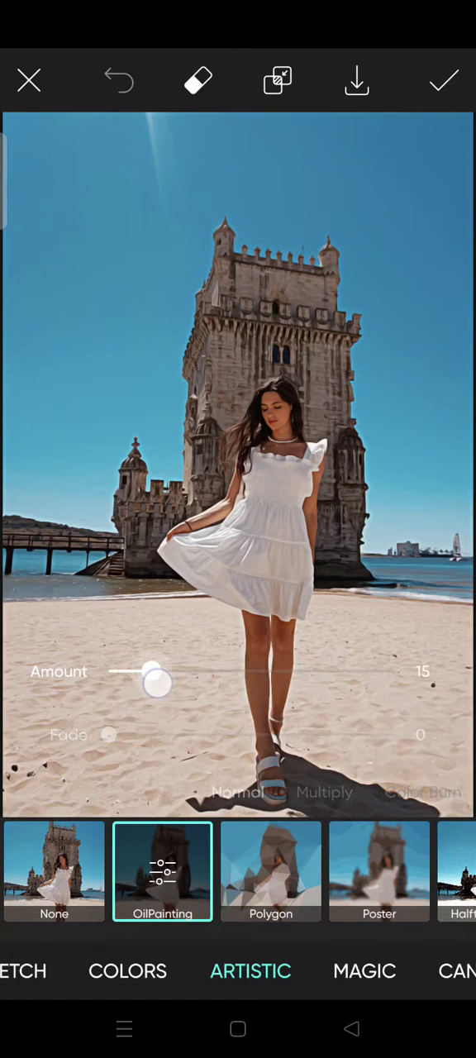
pyautogui.moveTo(158, 682); pyautogui.dragTo(137, 682)
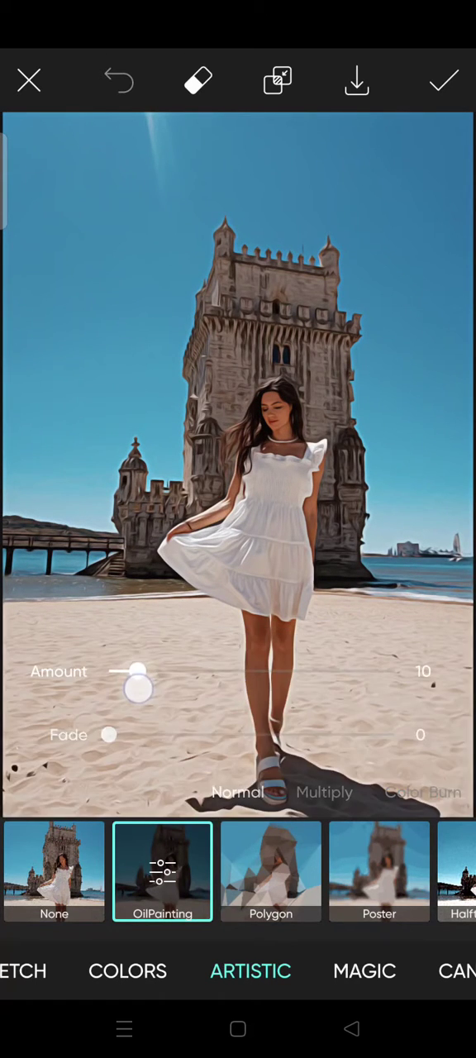
pyautogui.moveTo(109, 735); pyautogui.dragTo(152, 748)
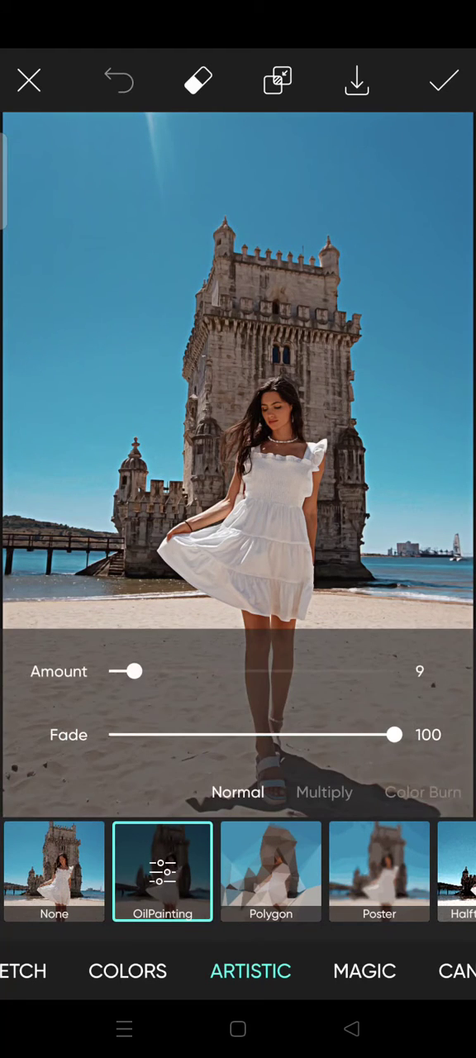
# - Reduce the Fade slider to 68 and then remove it entirely
pyautogui.moveTo(393, 735); pyautogui.dragTo(302, 735)
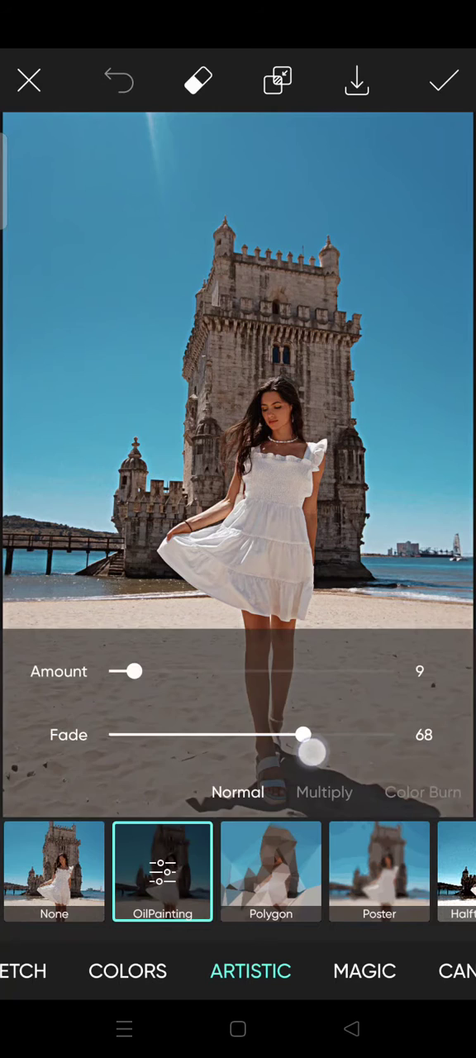
pyautogui.moveTo(301, 735); pyautogui.dragTo(108, 735)
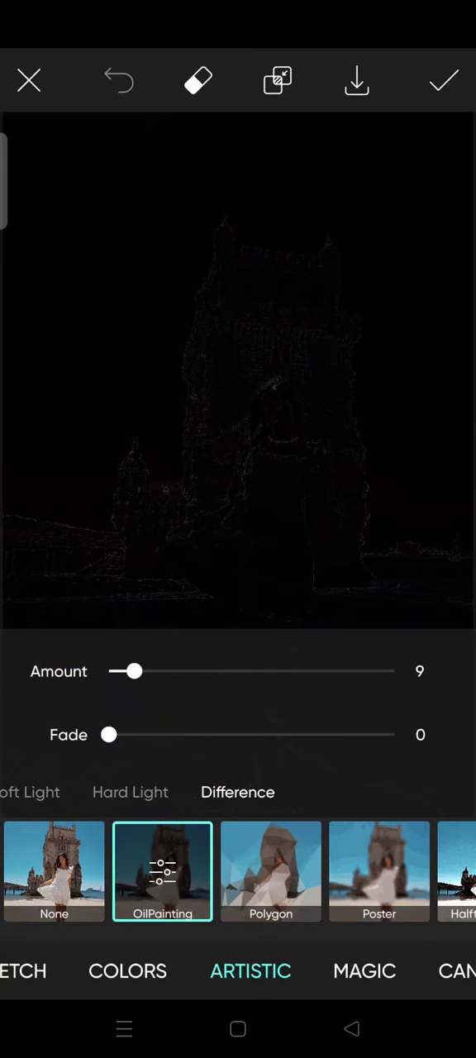
# - Switch the blend through Hard Light to Screen and settle the Amount at 19
pyautogui.click(130, 792)
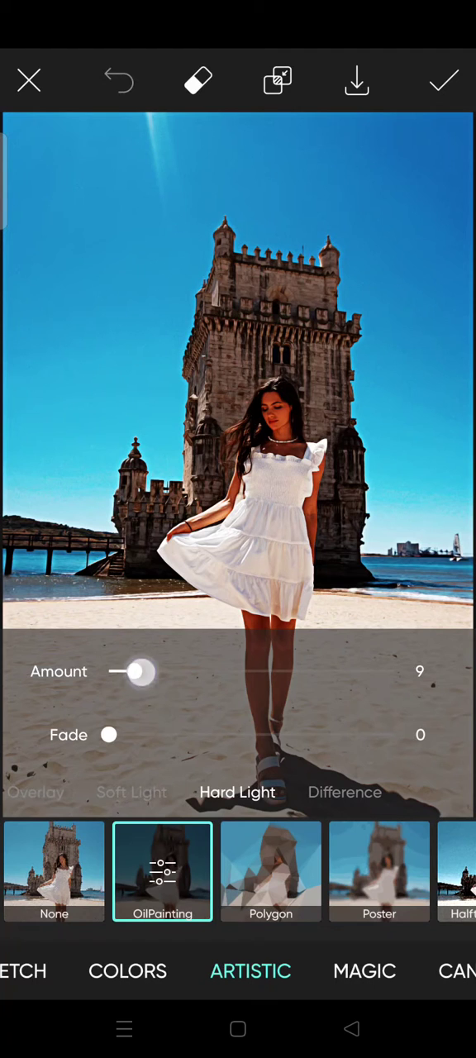
pyautogui.moveTo(132, 672); pyautogui.dragTo(159, 671)
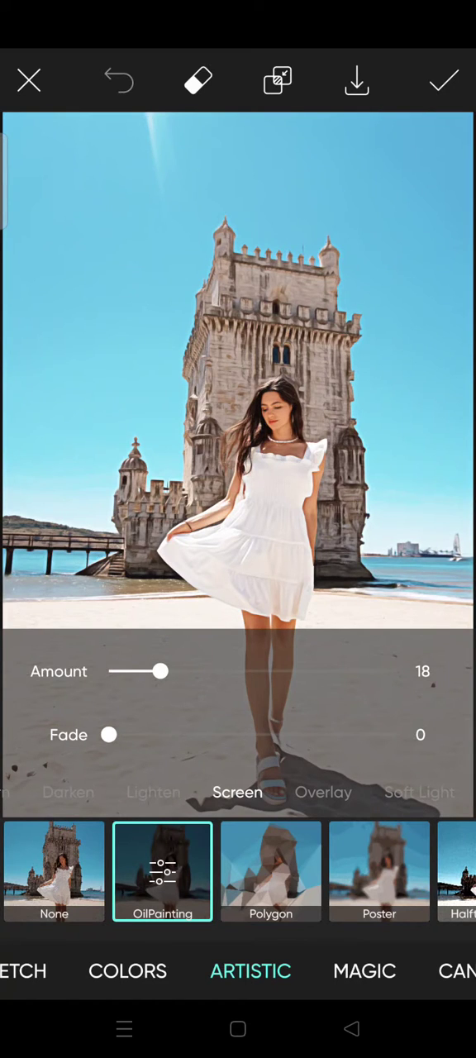
pyautogui.moveTo(159, 671); pyautogui.dragTo(204, 671)
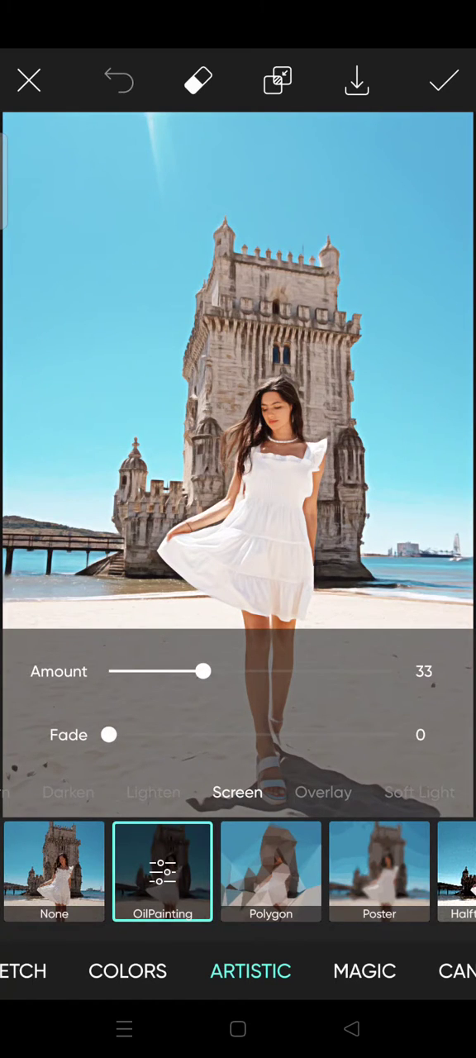
pyautogui.moveTo(205, 671); pyautogui.dragTo(206, 685)
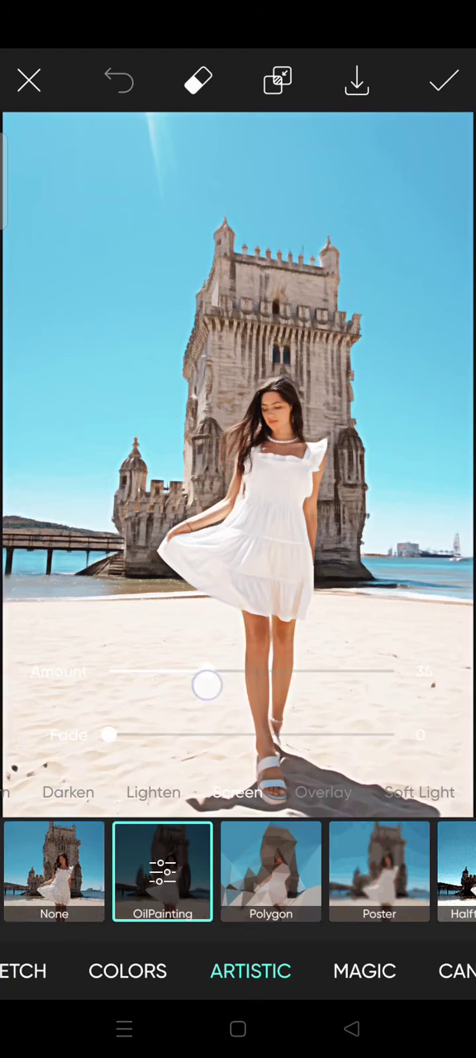
pyautogui.moveTo(207, 685); pyautogui.dragTo(174, 685)
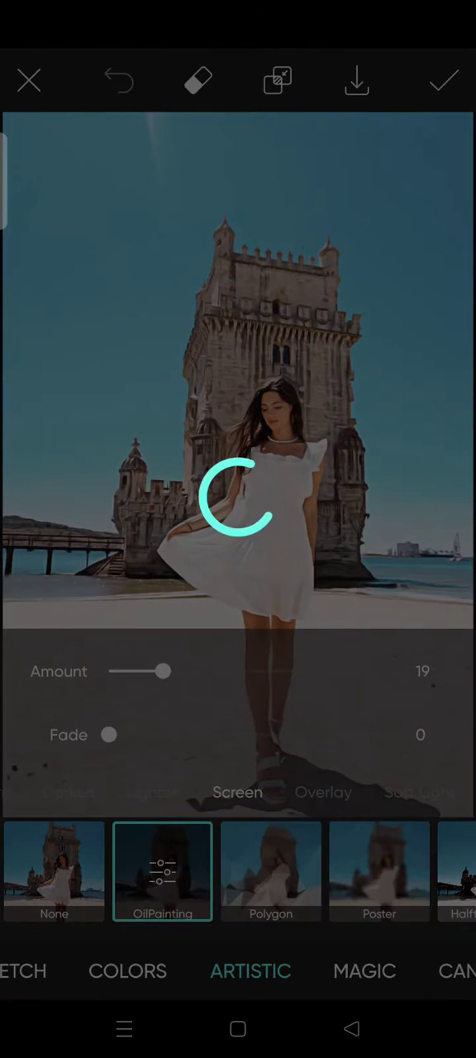
# - Save the edited photo to the phone gallery
pyautogui.click(357, 81)
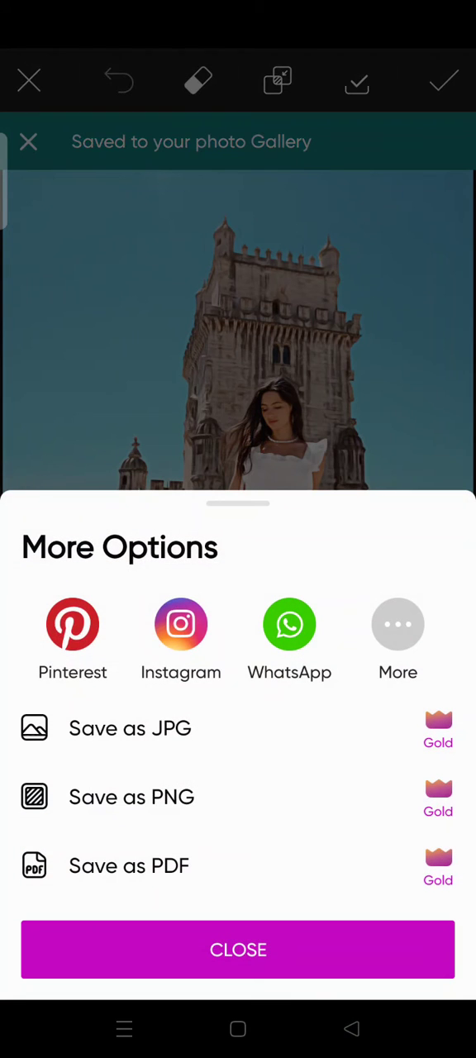